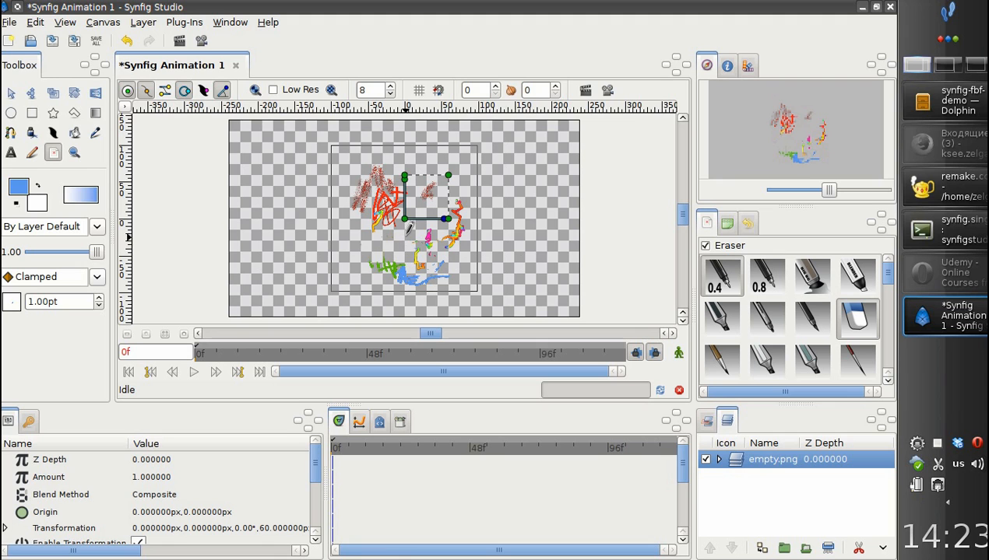
pyautogui.moveTo(75, 178)
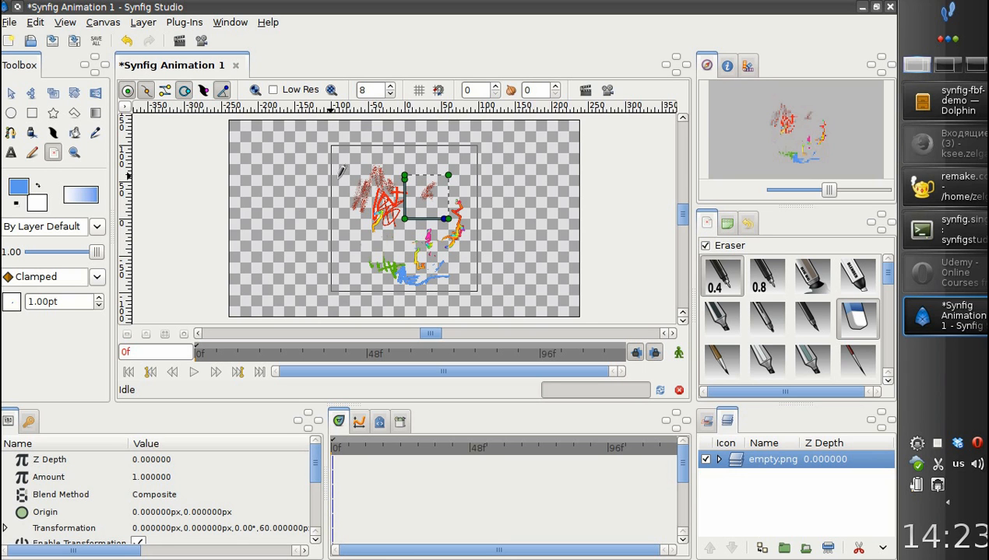
# Bring up the Edit menu where the Input Devices command lives.
pyautogui.click(34, 21)
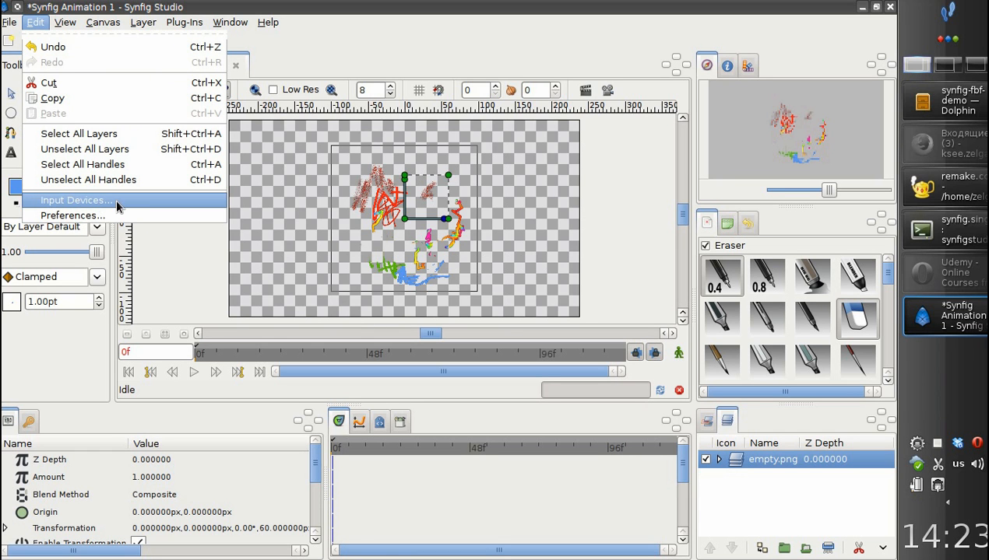
pyautogui.moveTo(89, 181)
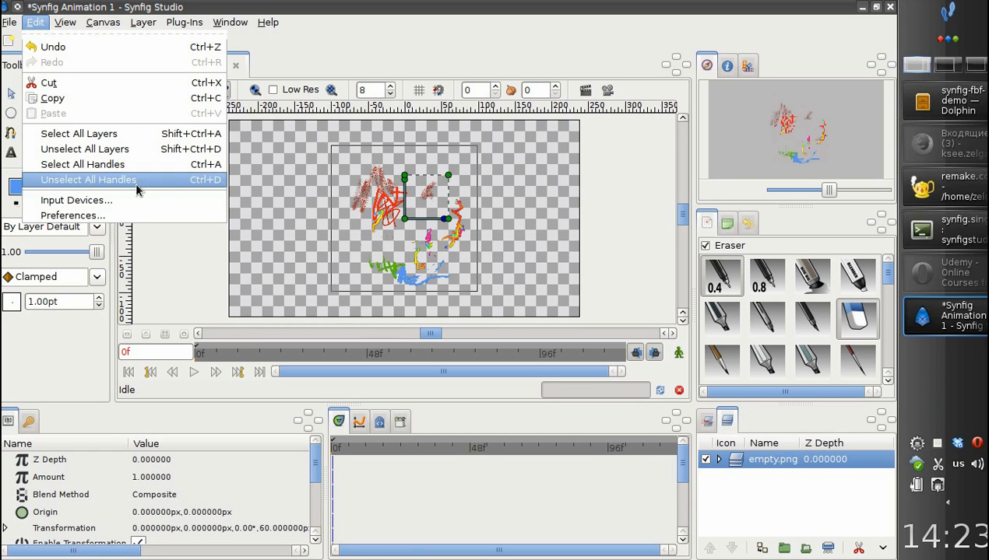
pyautogui.moveTo(77, 199)
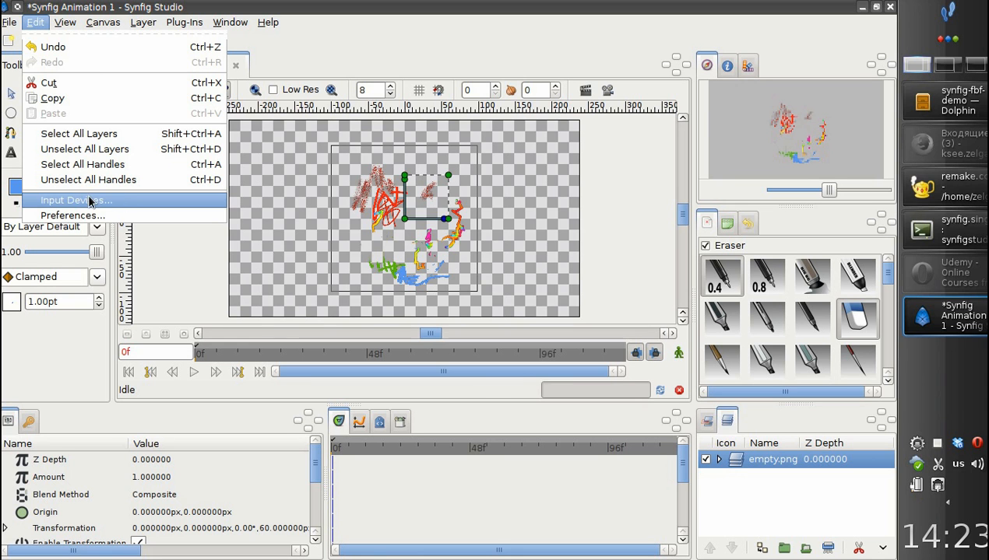
# Review the Synaptics TouchPad and Wacom ISDv4 90 Pen stylus devices in Input Devices.
pyautogui.click(77, 200)
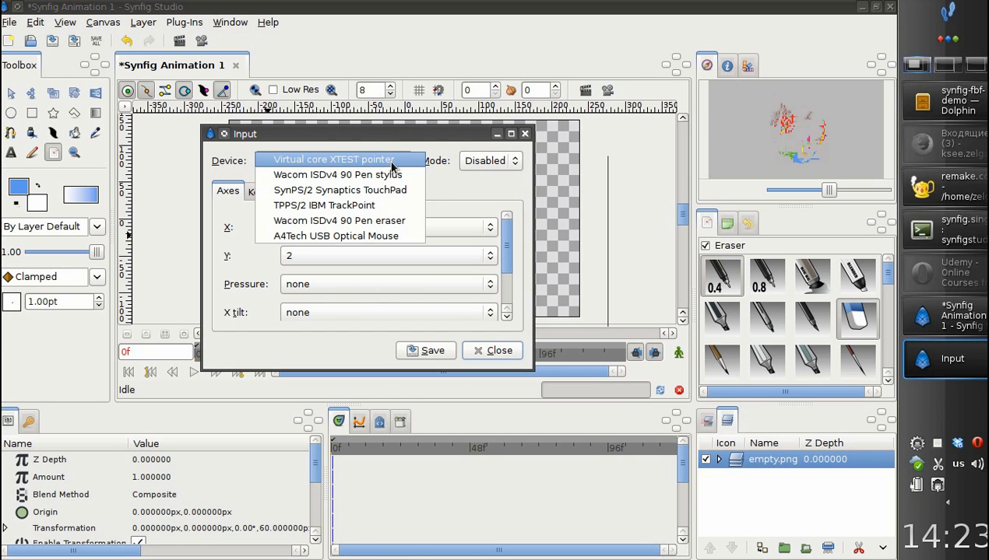
pyautogui.moveTo(365, 175)
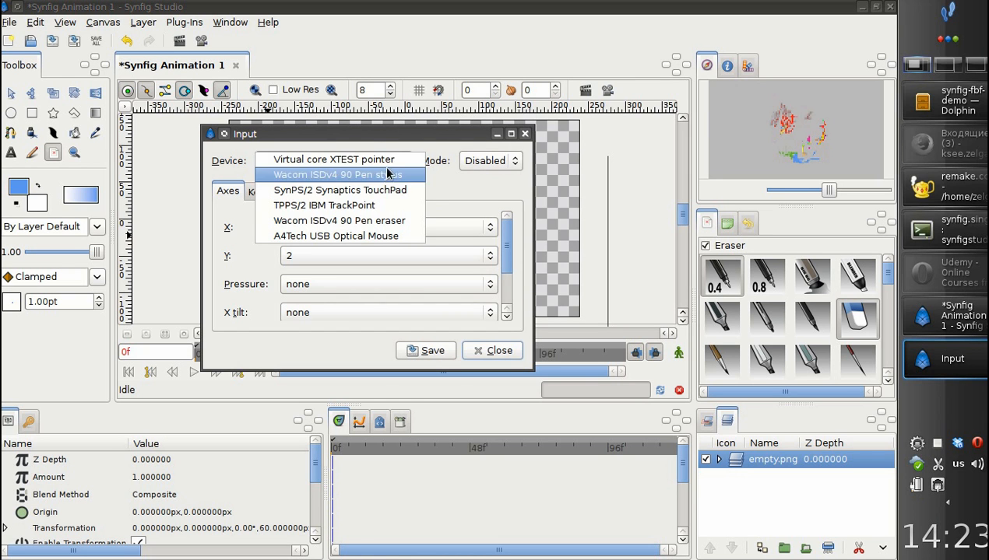
pyautogui.moveTo(340, 190)
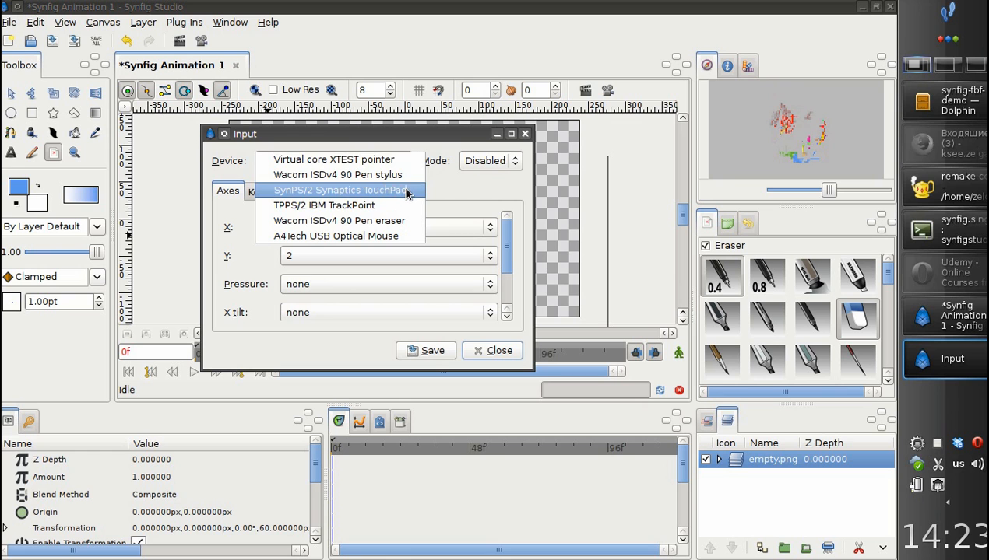
pyautogui.click(340, 190)
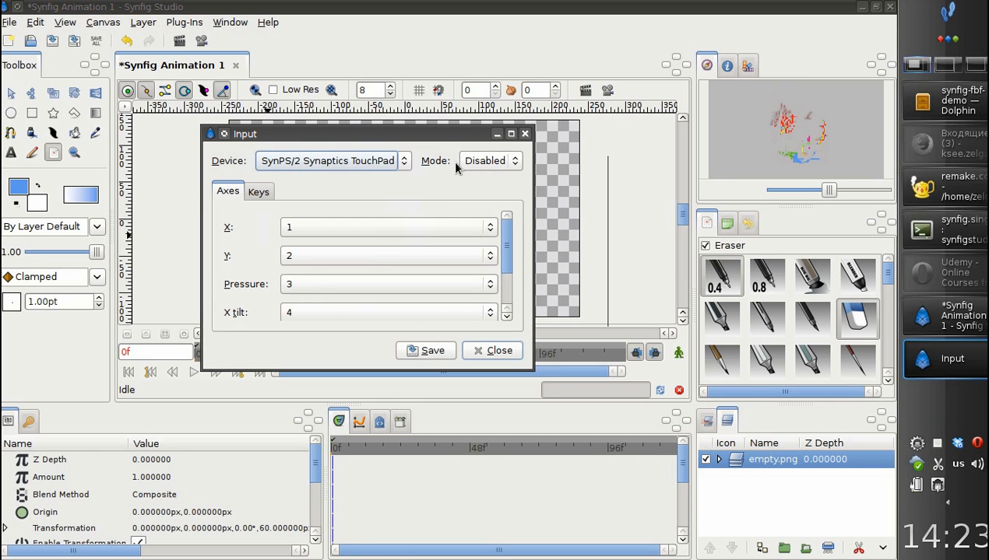
pyautogui.moveTo(510, 163)
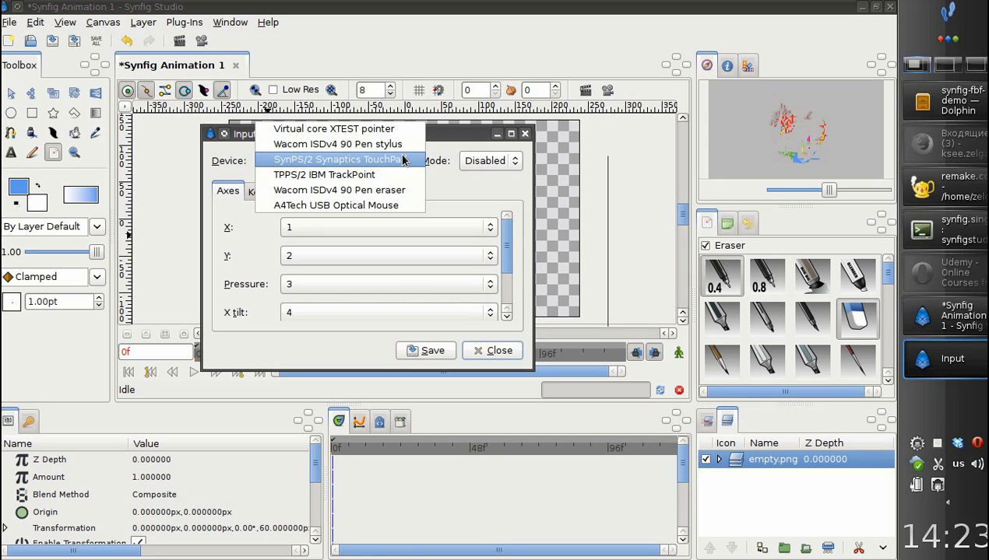
pyautogui.click(337, 144)
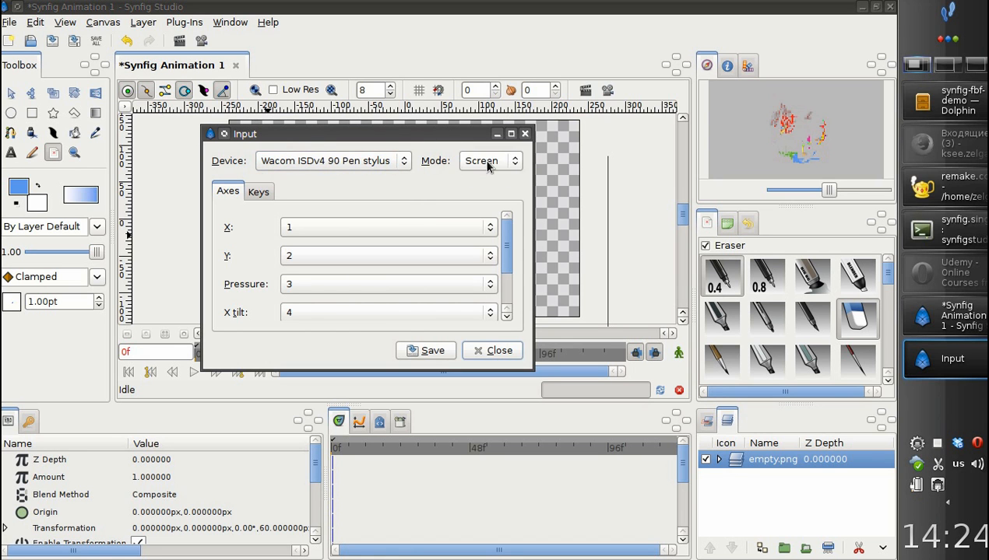
# Give the Wacom pen eraser Screen mode, then recheck the stylus in the device list.
pyautogui.click(333, 160)
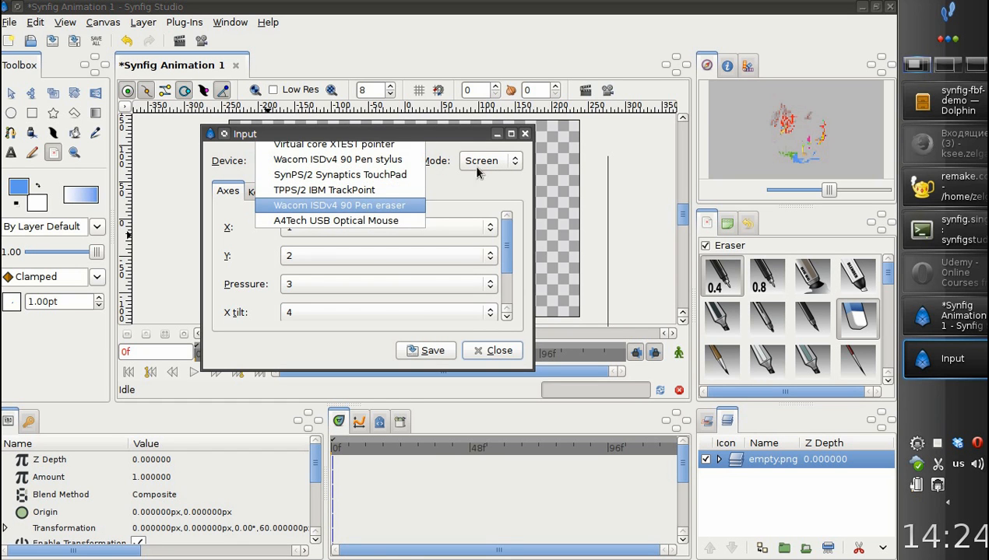
pyautogui.click(339, 205)
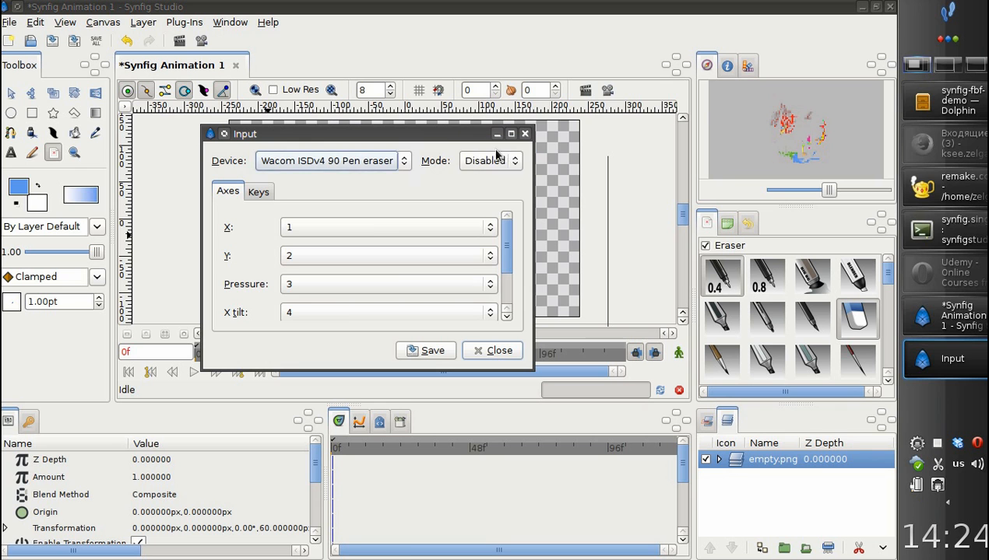
pyautogui.click(490, 160)
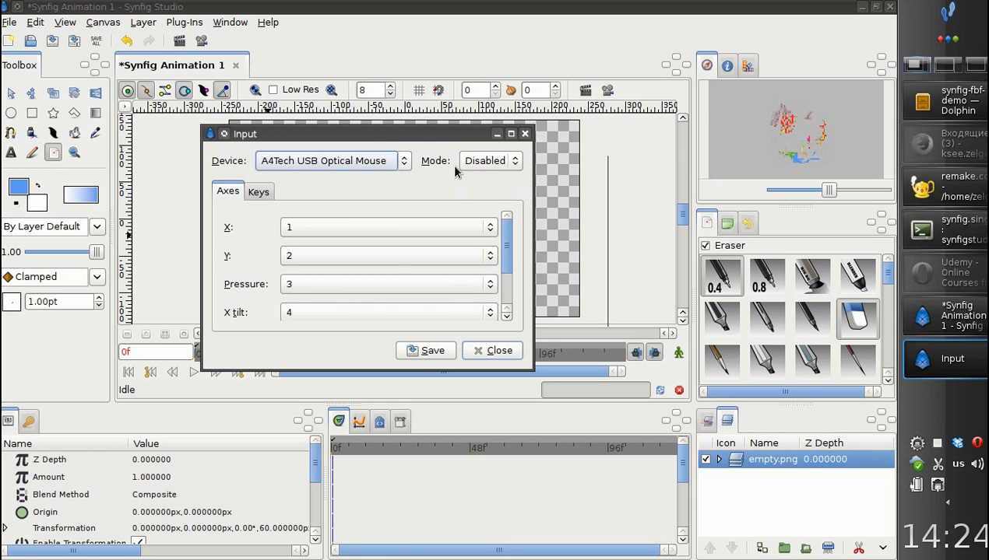
pyautogui.moveTo(486, 163)
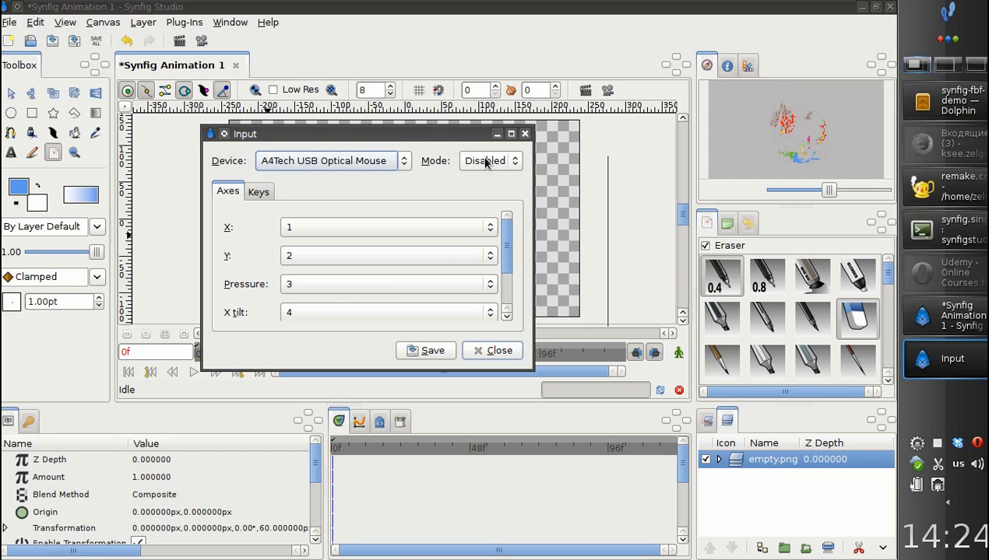
pyautogui.moveTo(426, 349)
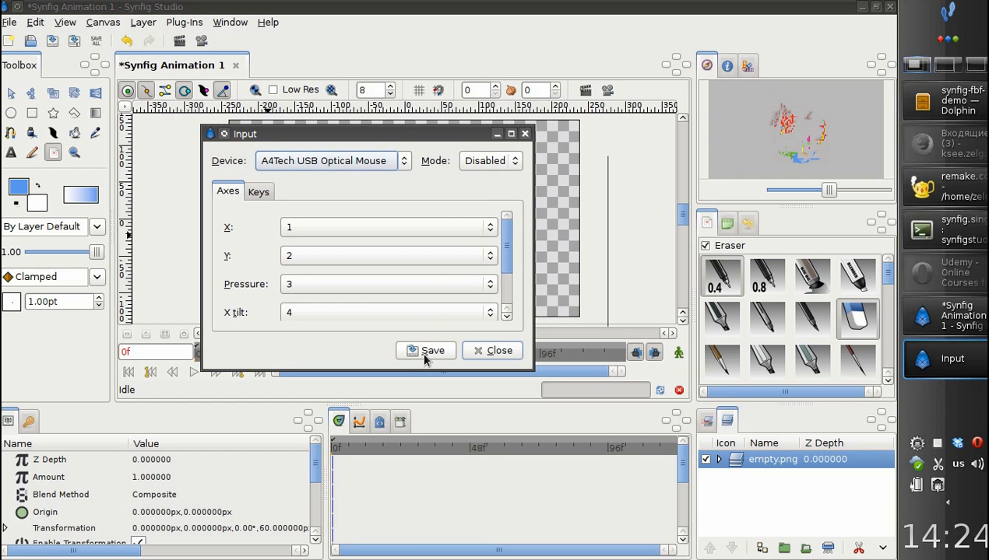
pyautogui.moveTo(403, 164)
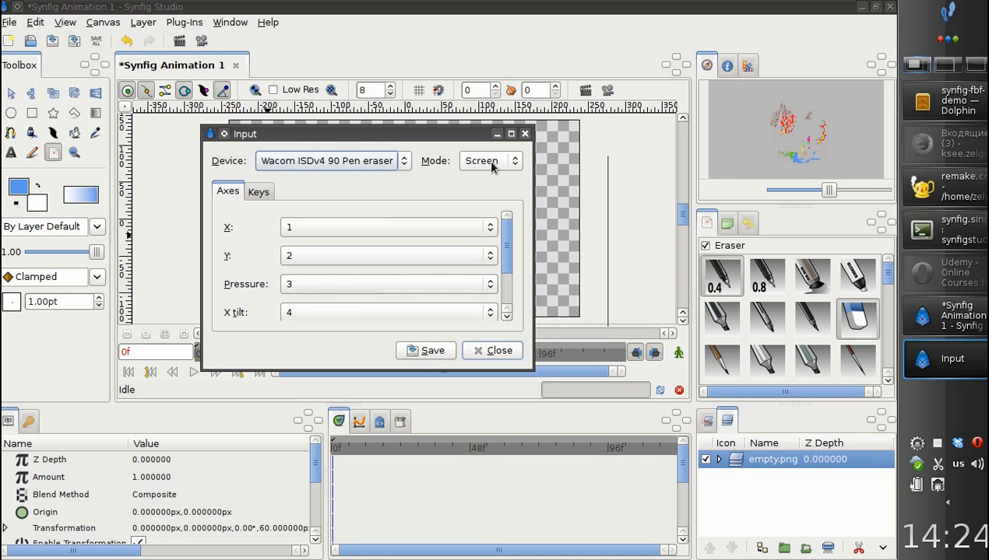
pyautogui.click(327, 160)
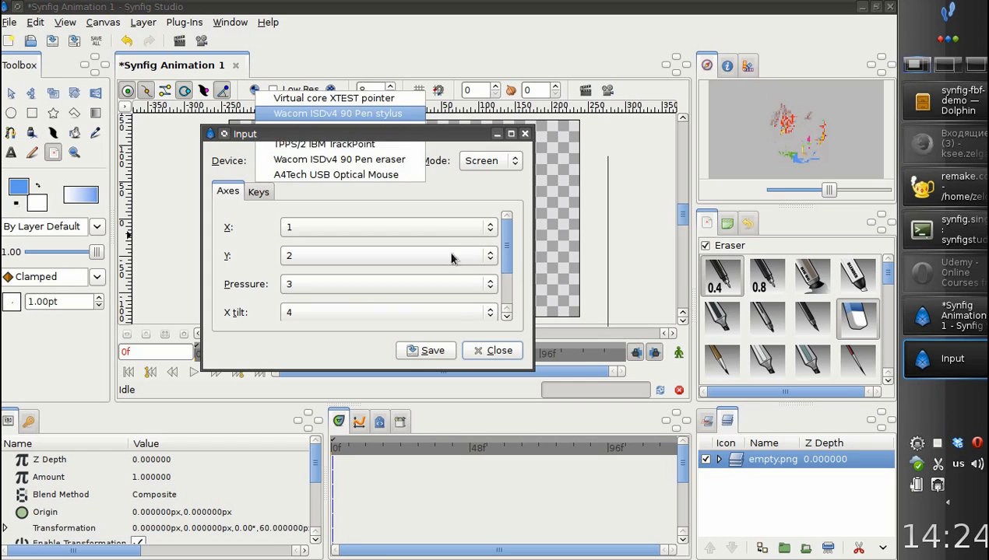